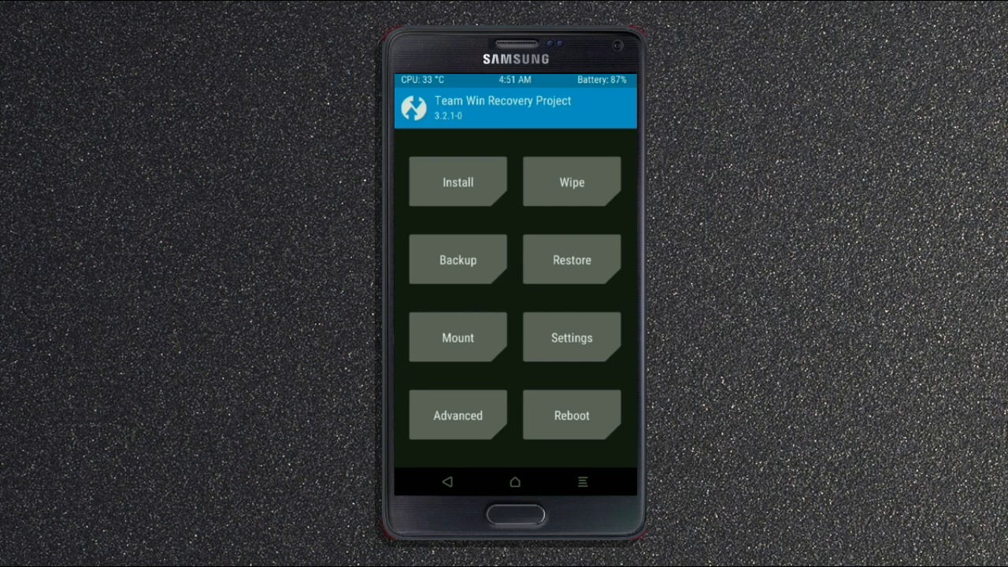
# Run a full TWRP backup of about 5549 MB and return to the recovery home menu
pyautogui.click(458, 259)
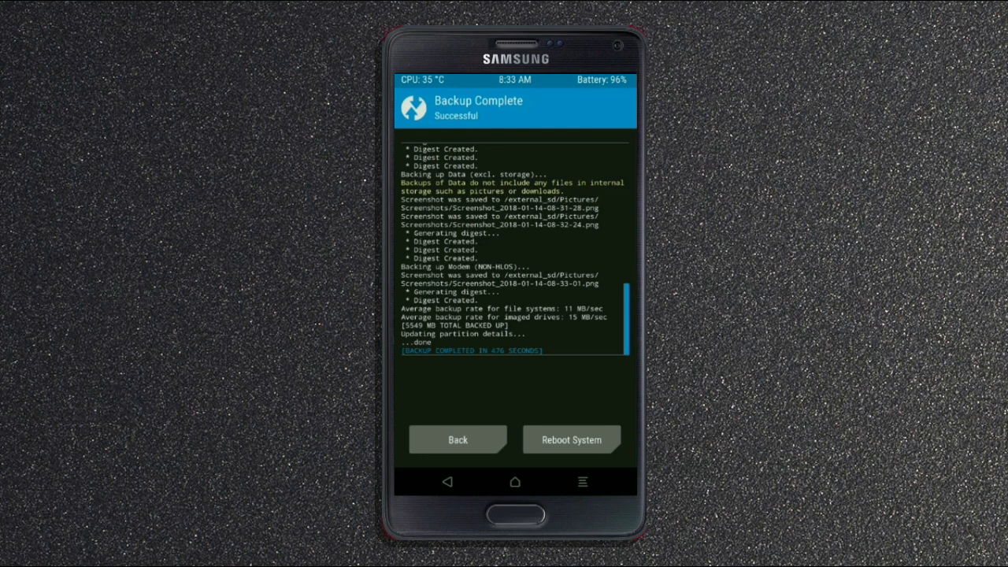
pyautogui.click(457, 440)
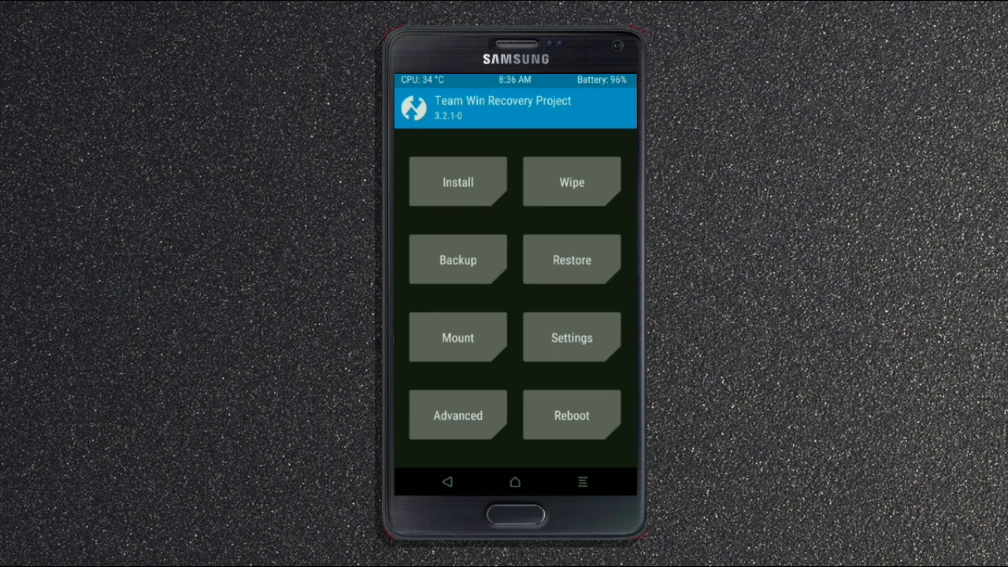
# Factory-reset data, cache and Dalvik cache from the Wipe menu, then return home
pyautogui.click(571, 181)
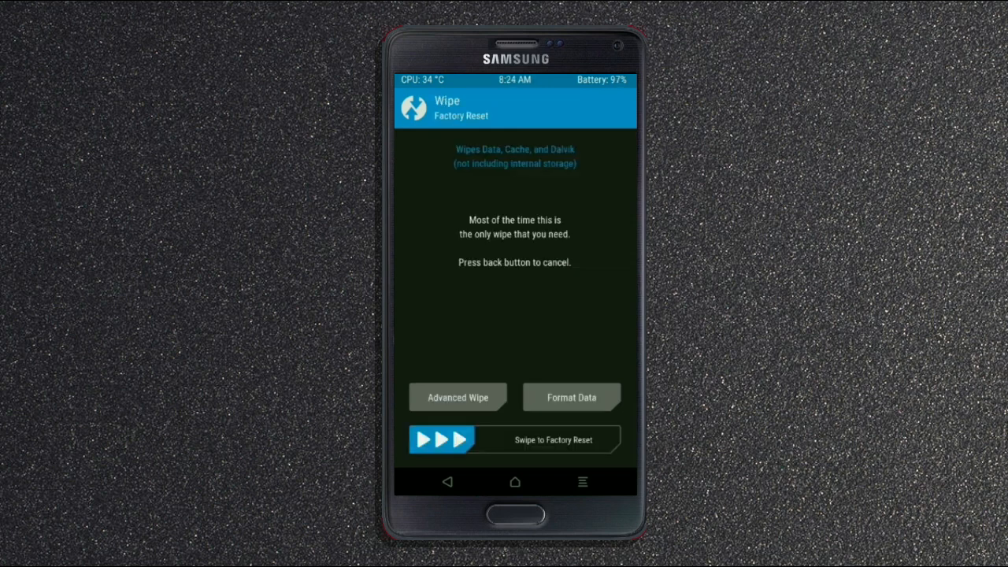
pyautogui.click(457, 397)
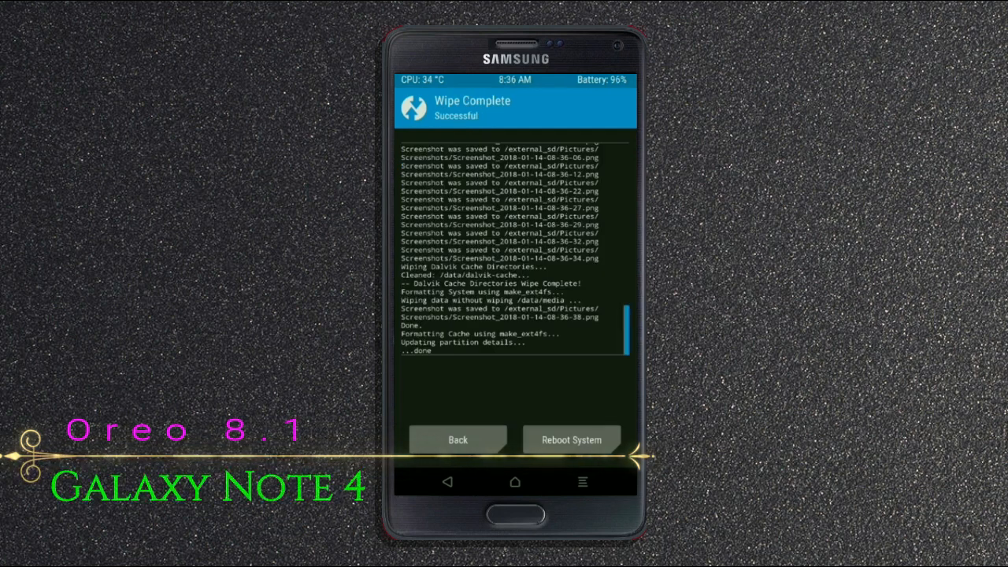
pyautogui.click(458, 440)
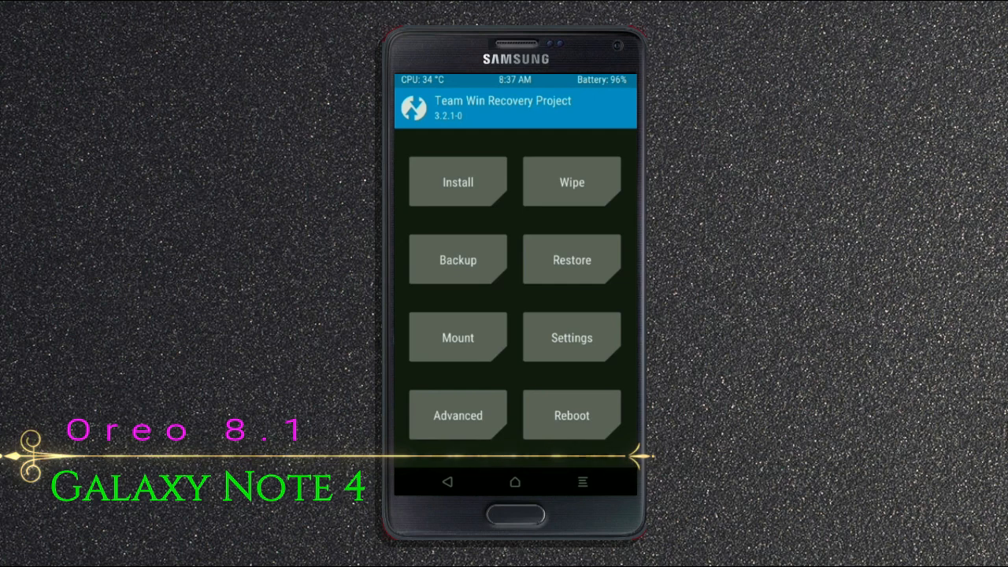
# Flash the LineageOS Oreo 8.1 zip plus the GApps zip from the microSD card
pyautogui.click(457, 182)
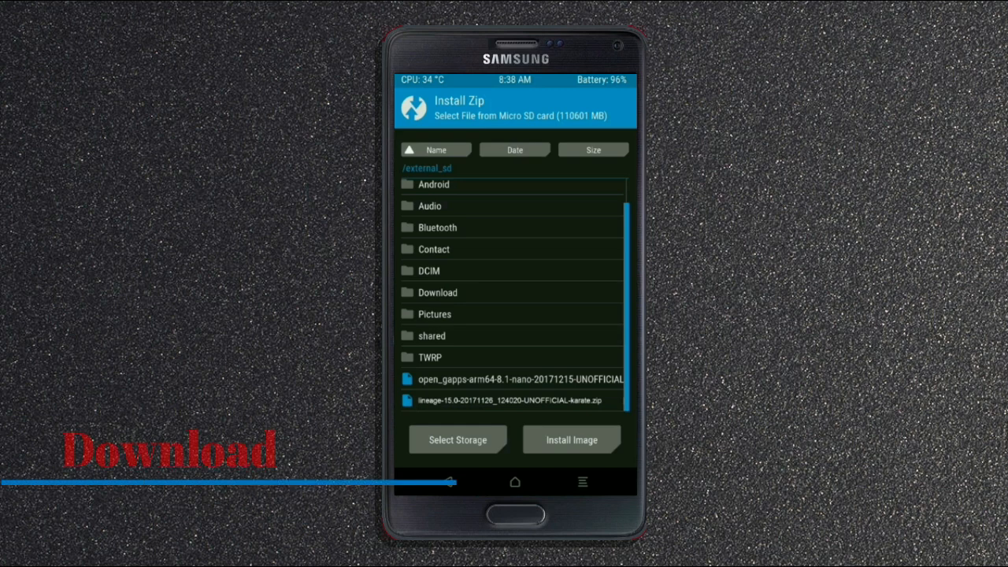
pyautogui.click(508, 400)
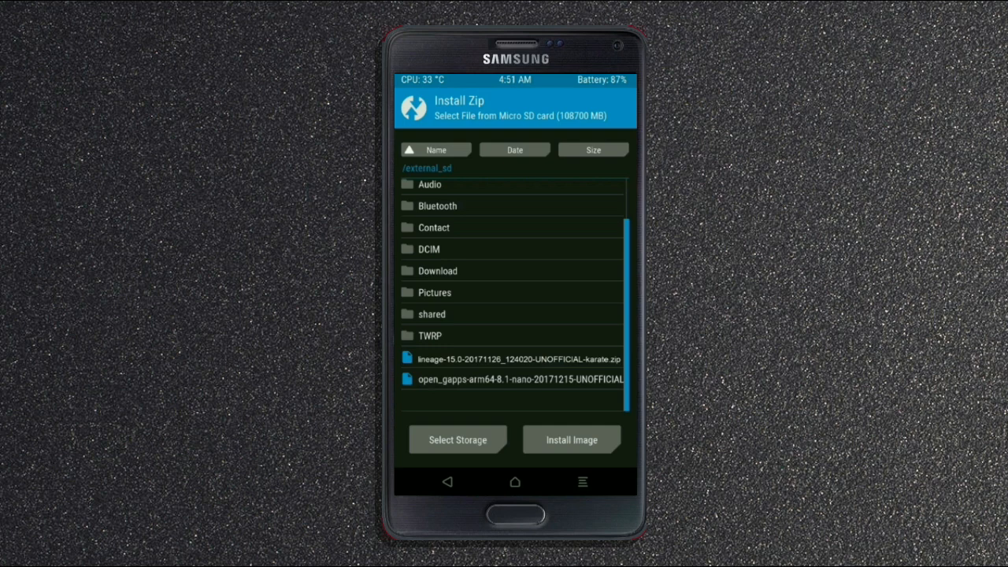
pyautogui.click(516, 379)
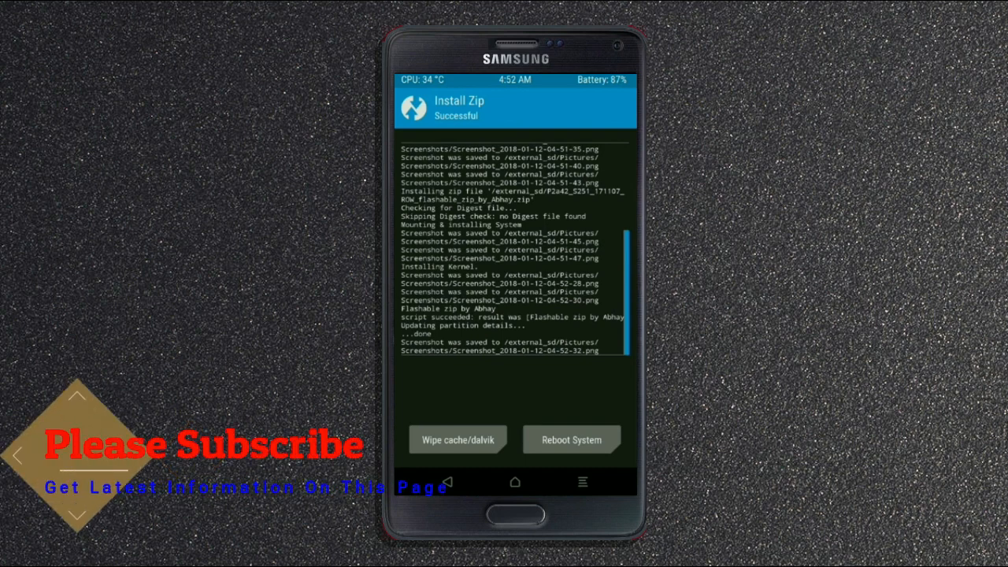
# Wipe cache and Dalvik cache after flashing, then reboot into the new LineageOS system
pyautogui.click(458, 439)
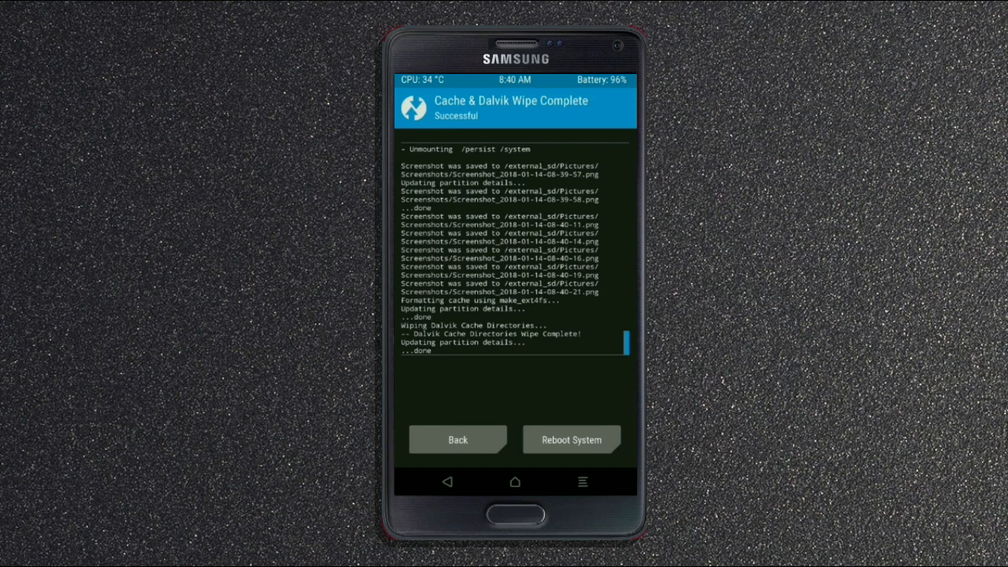
pyautogui.click(570, 440)
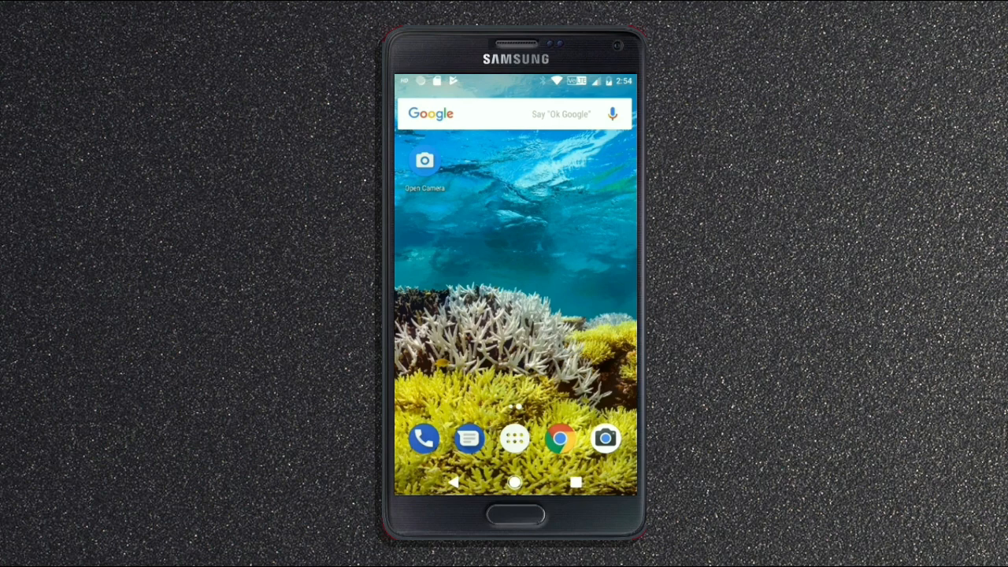
# Check the dialer, Quick Settings and tile editor, then open Play Music's Listen now page
pyautogui.click(424, 438)
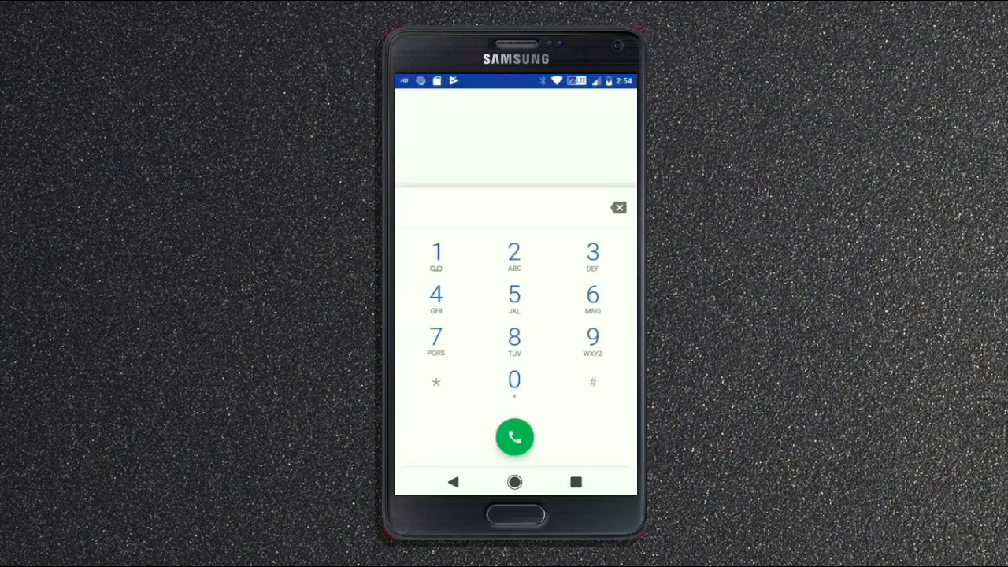
pyautogui.click(514, 436)
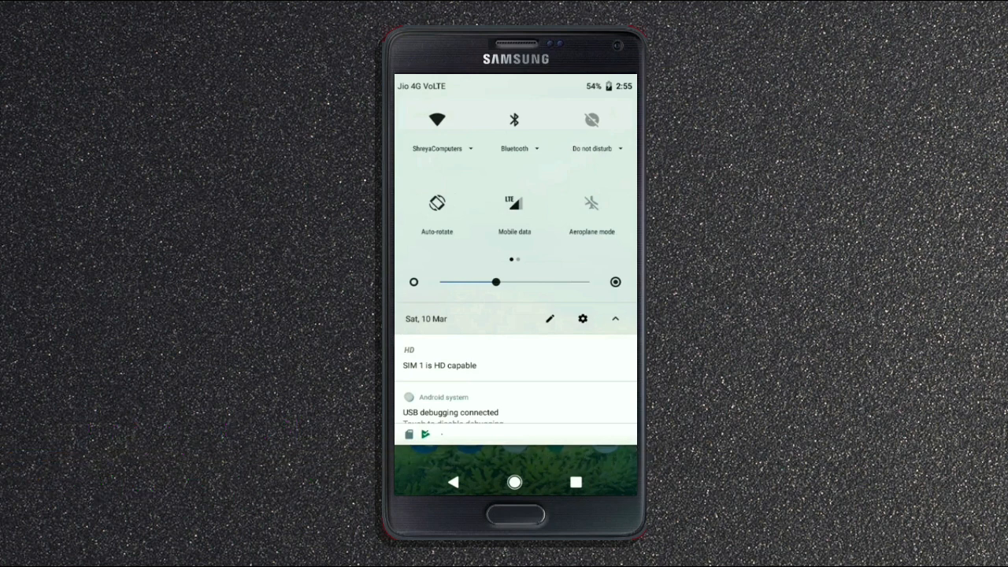
pyautogui.click(549, 319)
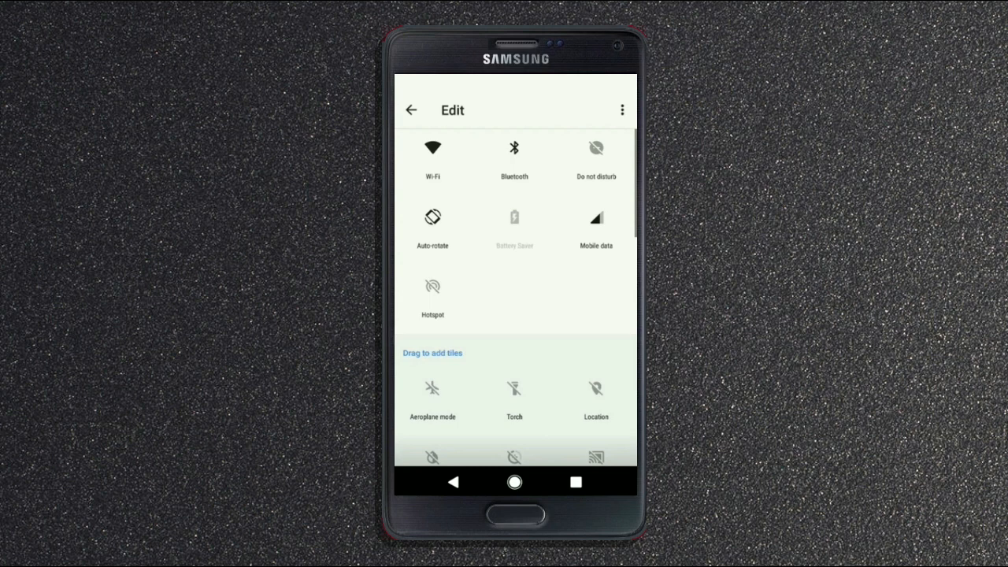
pyautogui.click(410, 110)
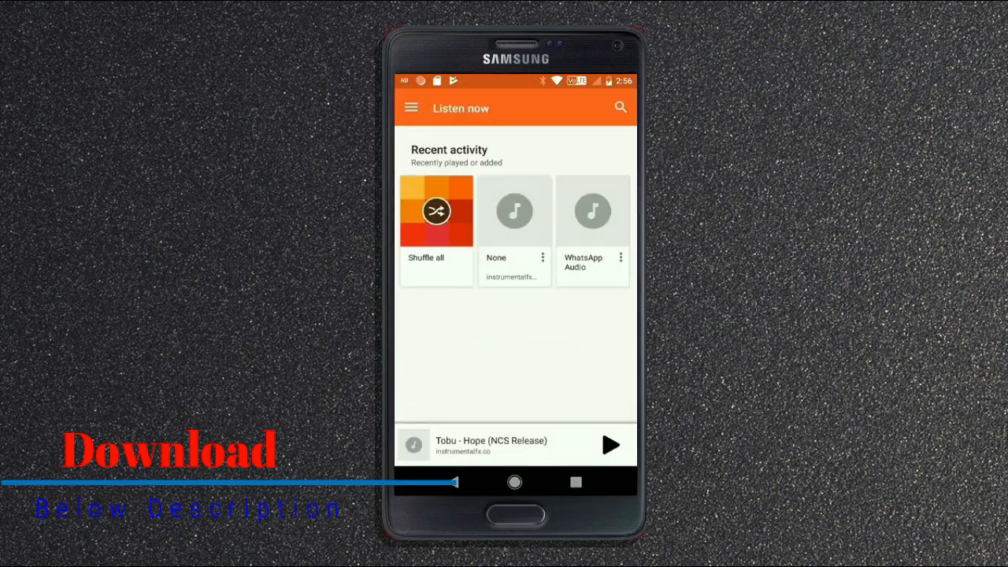
# Browse Photos and Messages shortcuts, then turn Wi-Fi off under Network & Internet
pyautogui.click(611, 445)
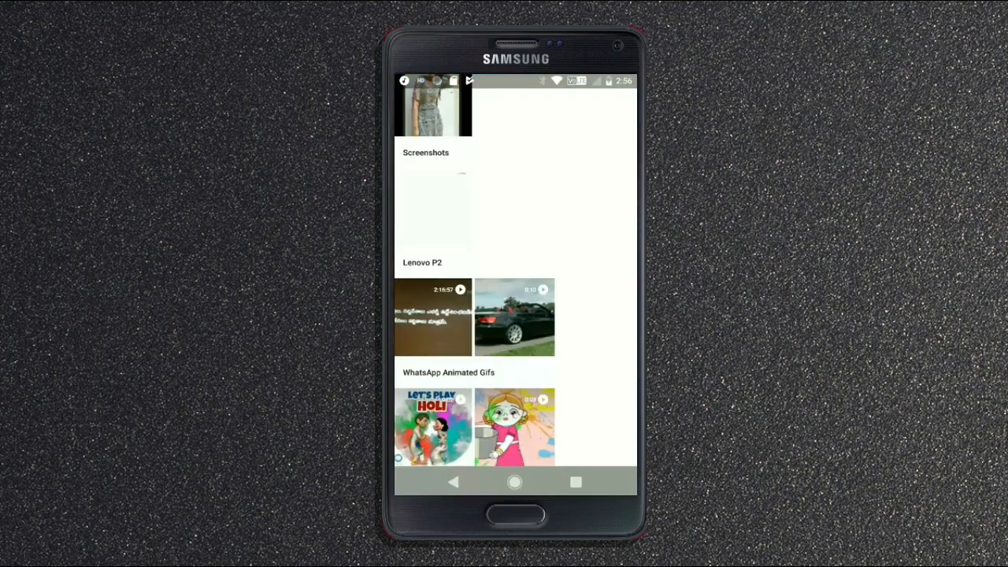
pyautogui.click(514, 317)
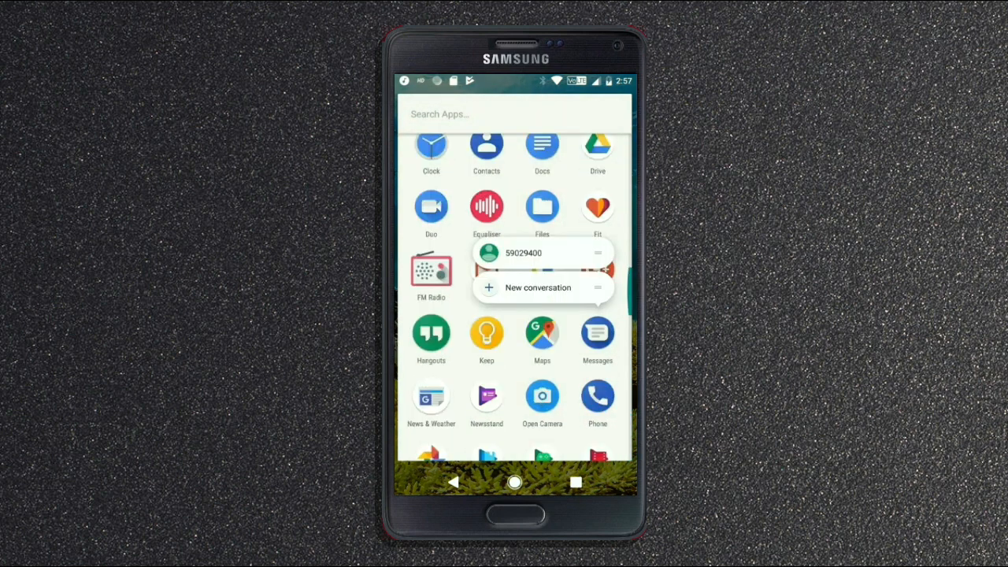
pyautogui.scroll(-3)
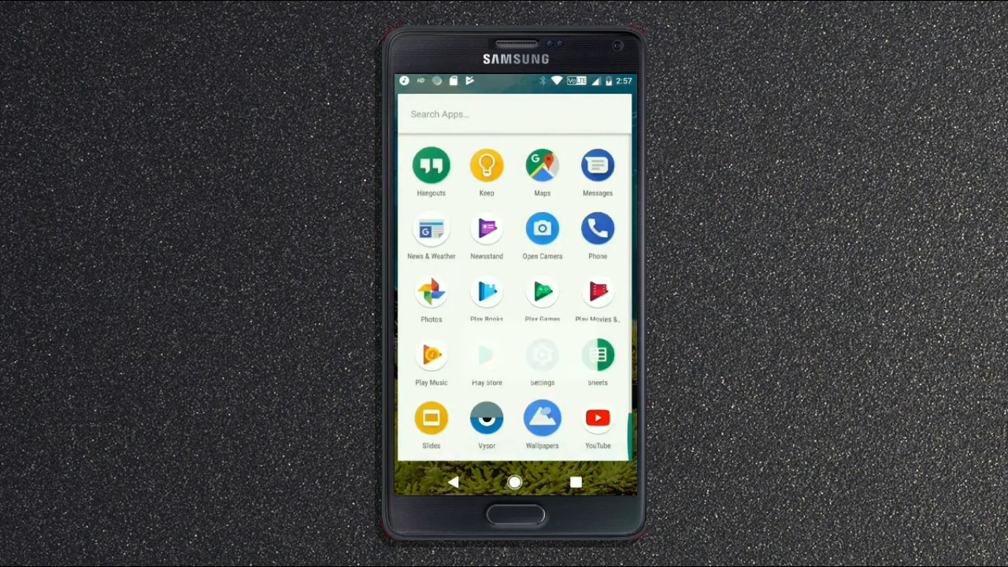
pyautogui.click(542, 354)
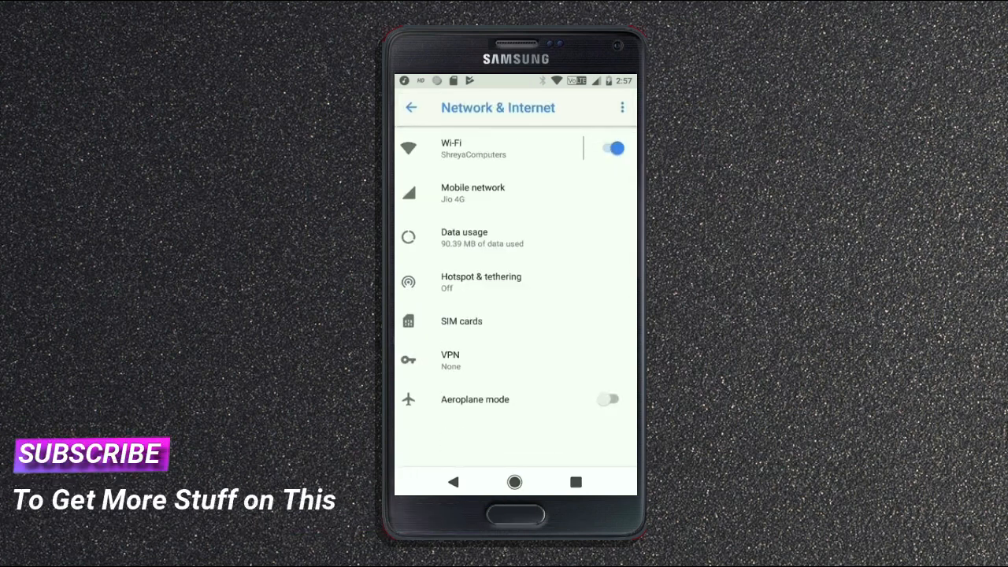
pyautogui.click(613, 148)
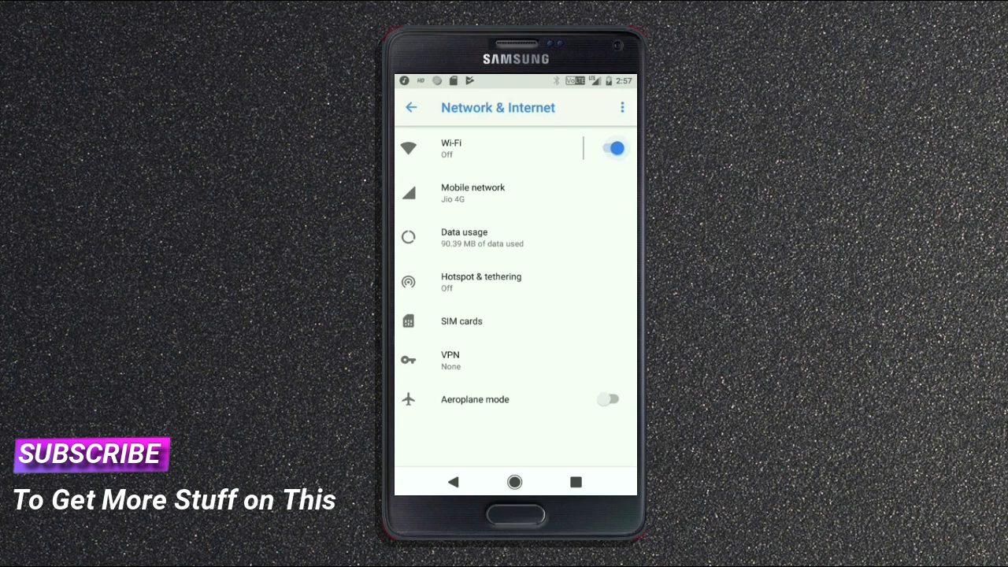
# Look through Mobile network, Battery and Font size, and apply the Dark background colour
pyautogui.click(473, 193)
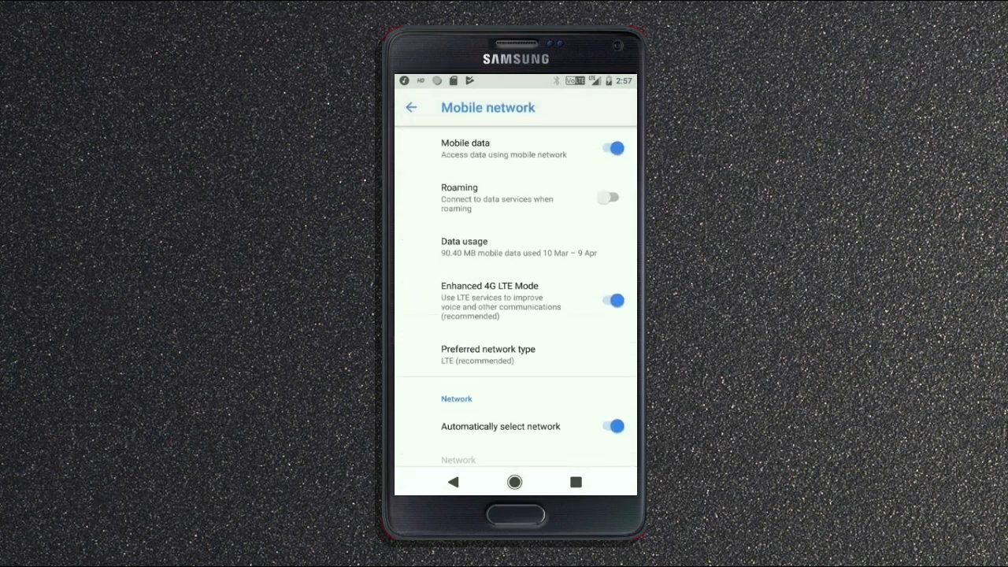
pyautogui.click(410, 107)
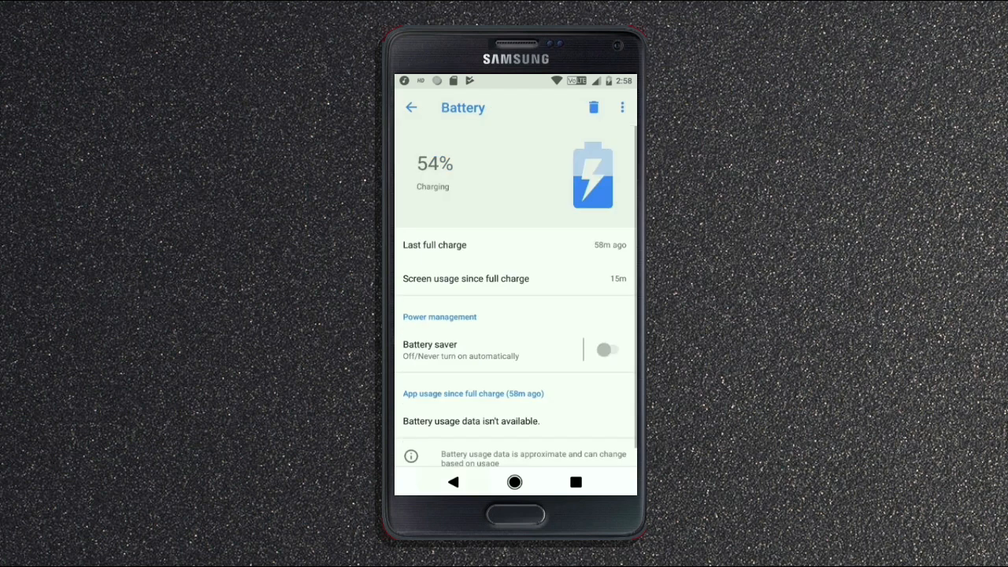
pyautogui.click(411, 107)
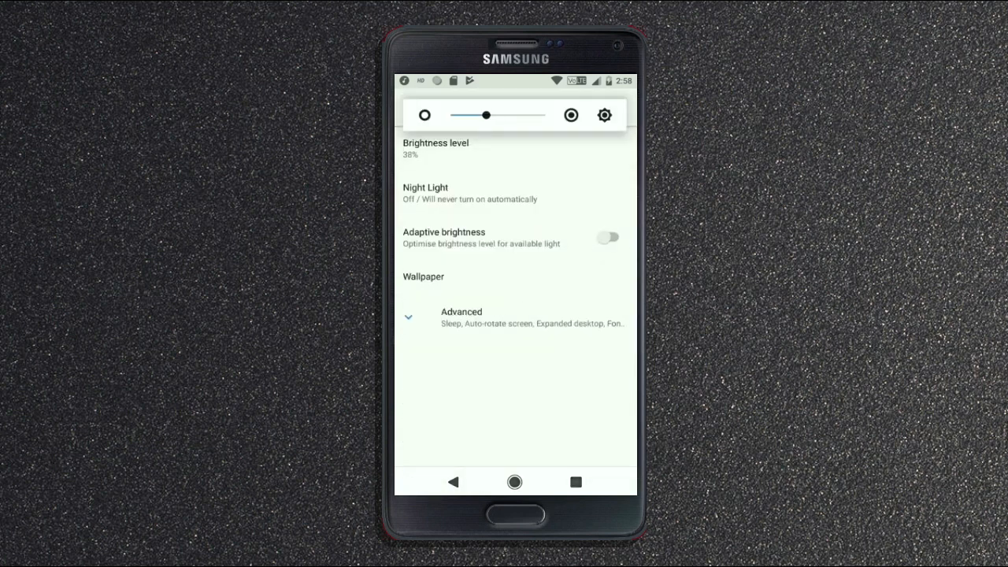
pyautogui.click(425, 193)
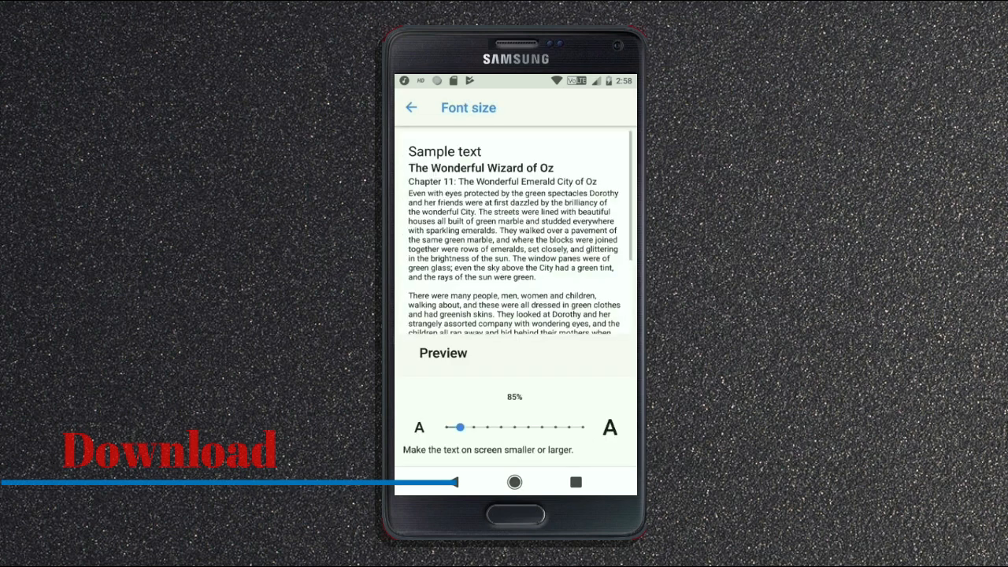
pyautogui.moveTo(459, 427); pyautogui.dragTo(500, 427)
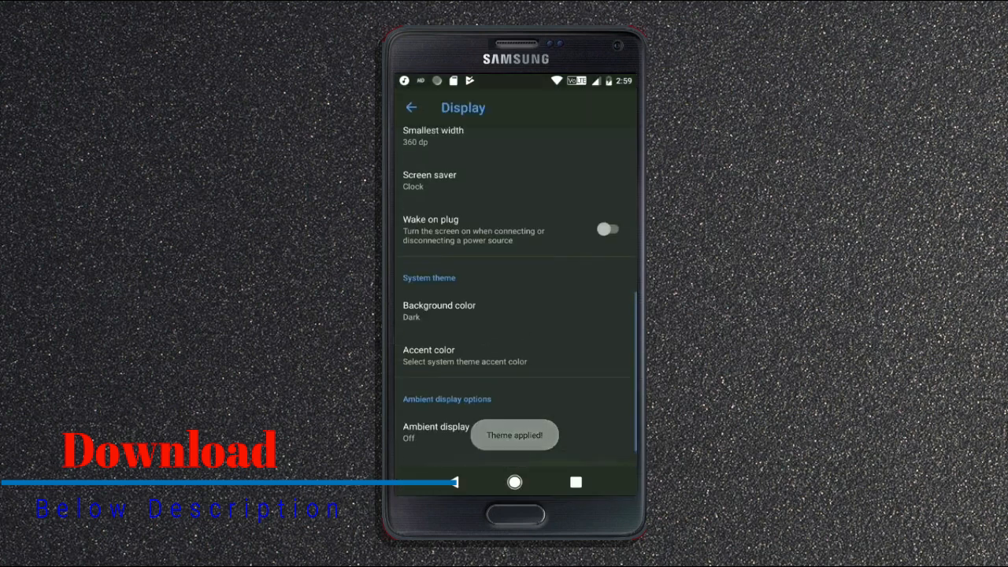
pyautogui.click(410, 108)
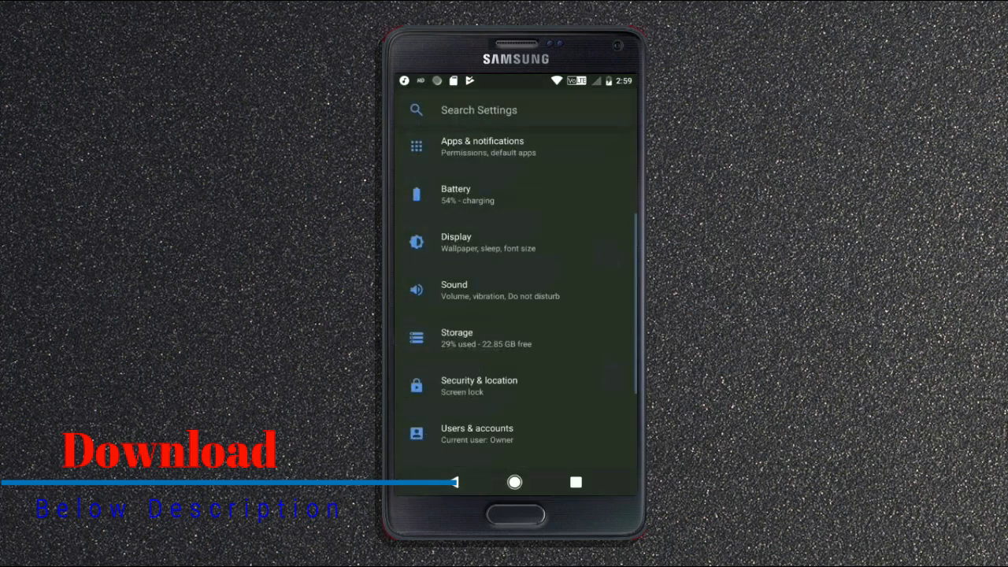
# View Accessibility settings, add a Photos shortcut from the app drawer, and go Home
pyautogui.scroll(-3)
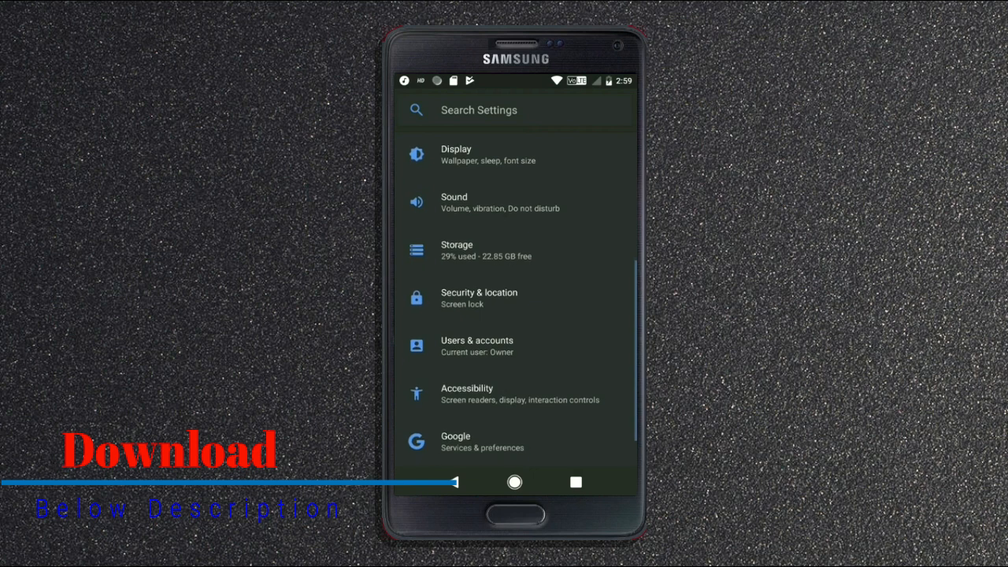
pyautogui.click(479, 297)
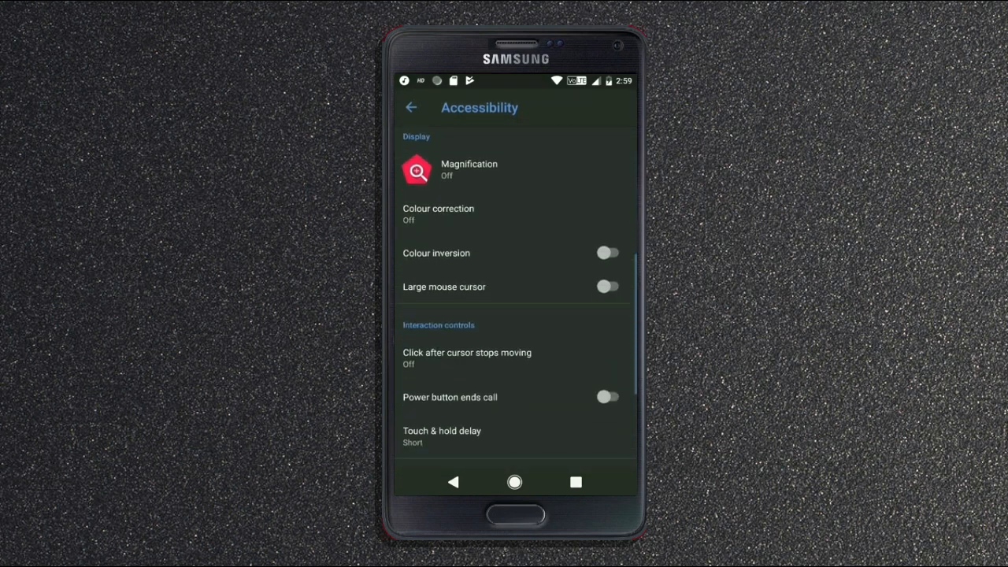
pyautogui.click(411, 107)
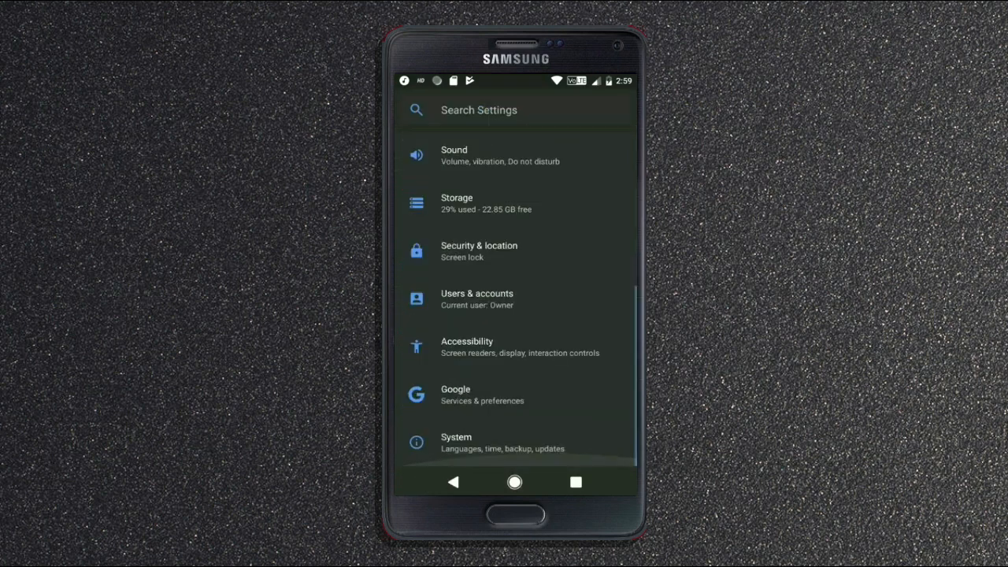
pyautogui.click(457, 443)
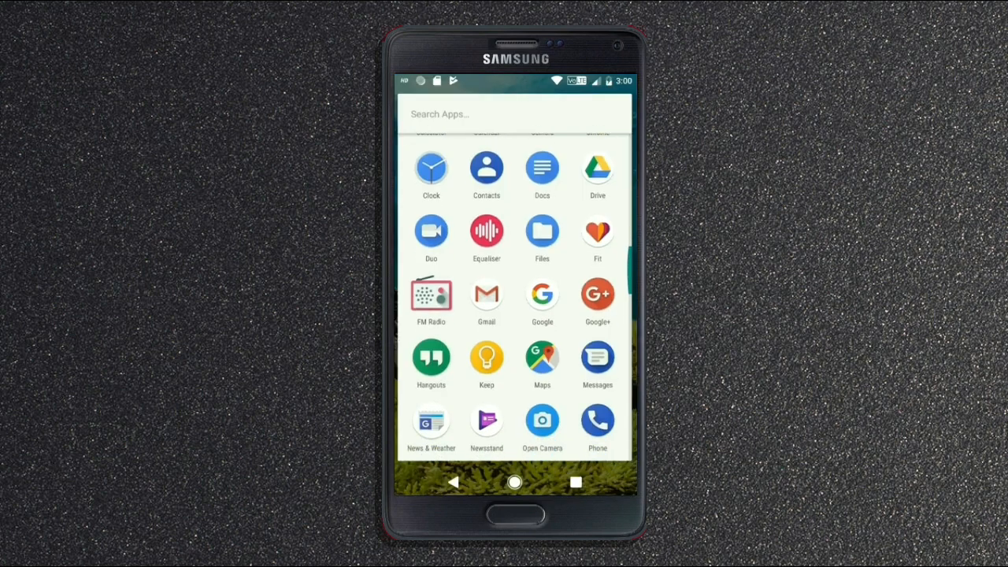
pyautogui.click(514, 482)
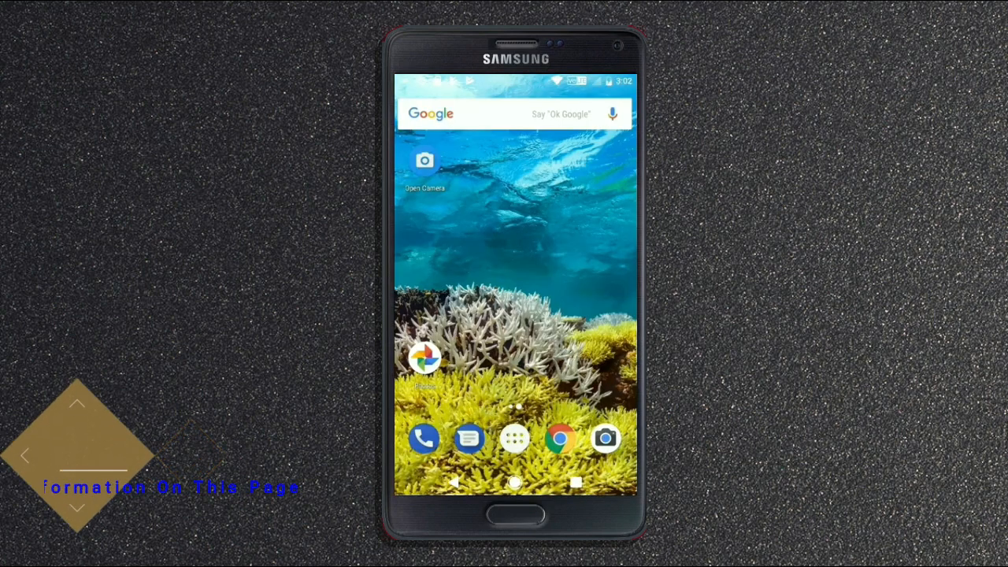